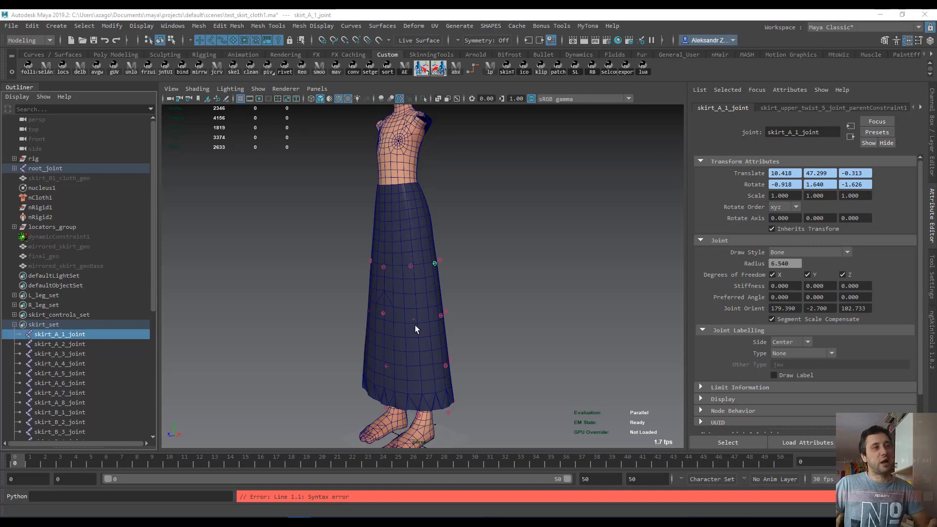
{"action": "mouse_move", "coordinate": [434, 313]}
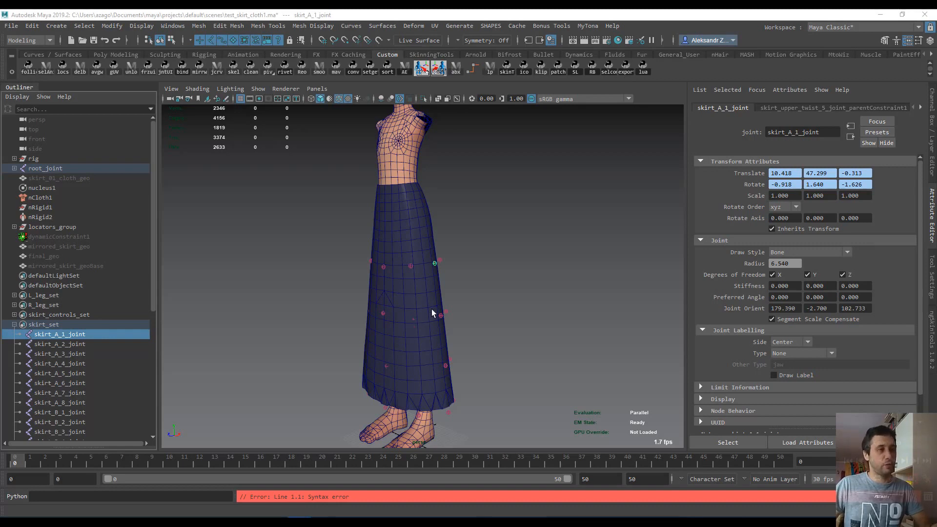
{"action": "mouse_move", "coordinate": [457, 298]}
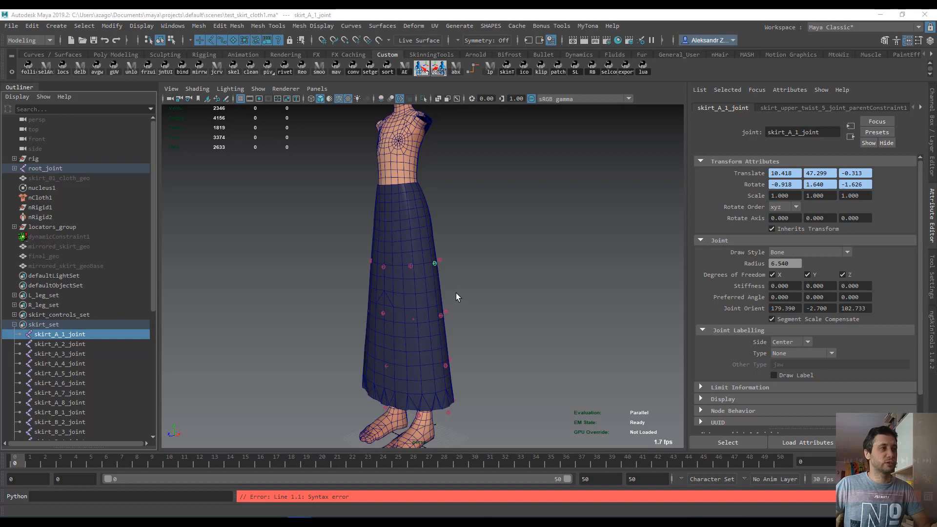
Step: Run the L_learnPose, flipPose and R_learnPose commands to learn both leg poses
{"action": "scroll", "scroll_direction": "down", "scroll_amount": 3}
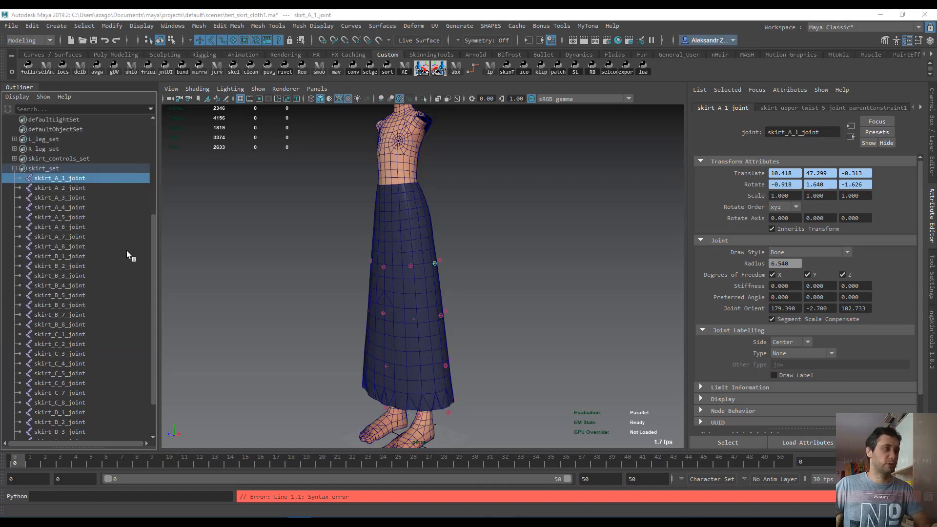
{"action": "scroll", "scroll_direction": "down", "scroll_amount": 3}
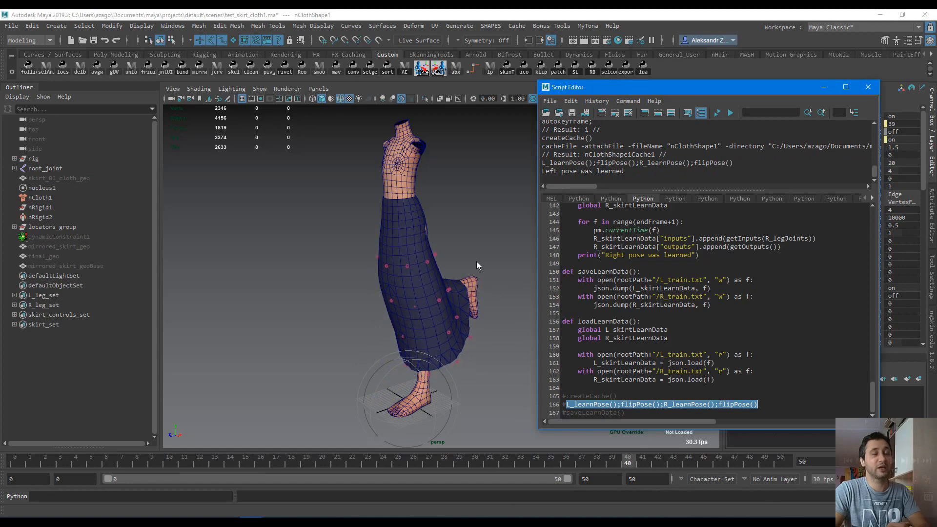
{"action": "key", "text": "4"}
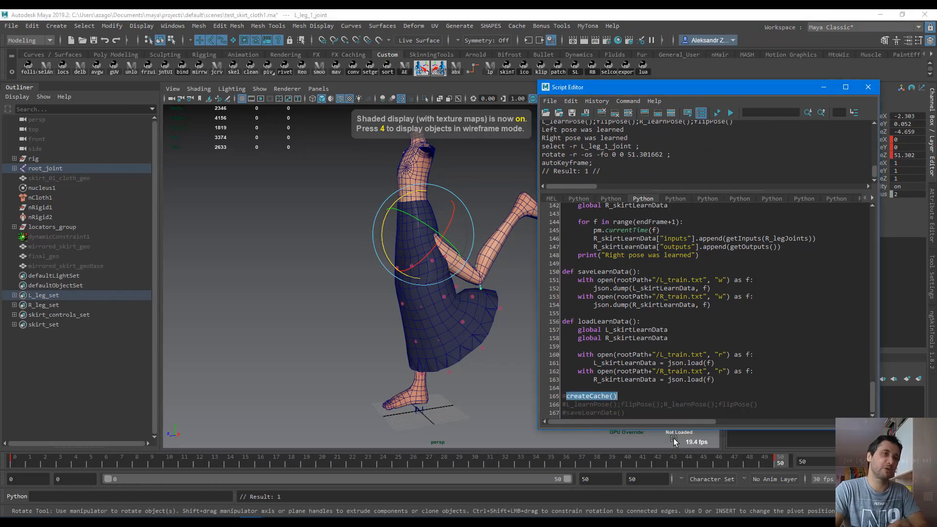
{"action": "left_click", "coordinate": [590, 395]}
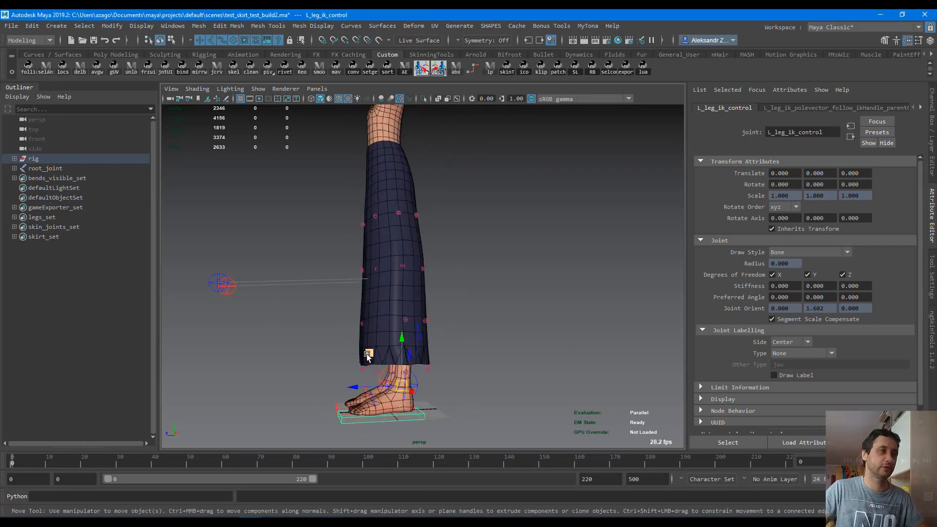
Step: Move the left foot forward and up, then reposition the right foot control
{"action": "left_click_drag", "start_coordinate": [367, 353], "coordinate": [343, 348]}
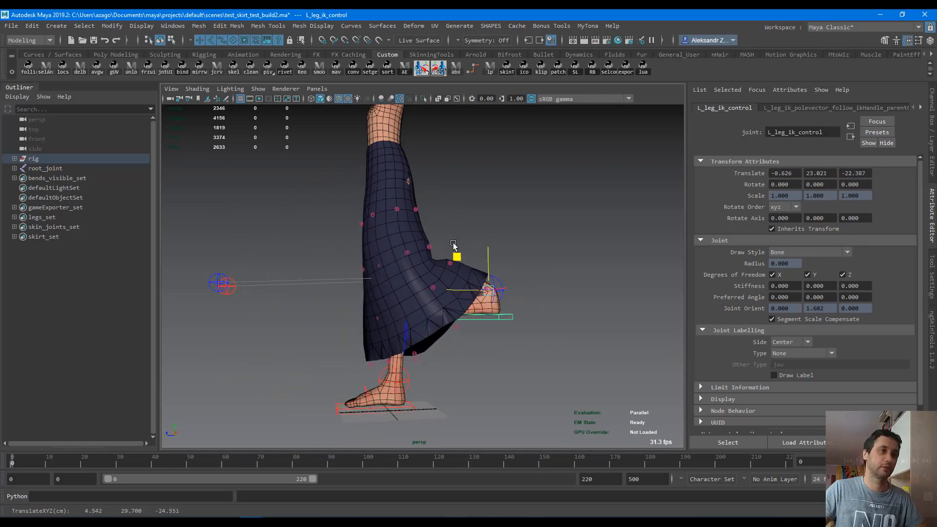
{"action": "left_click_drag", "start_coordinate": [456, 257], "coordinate": [502, 343]}
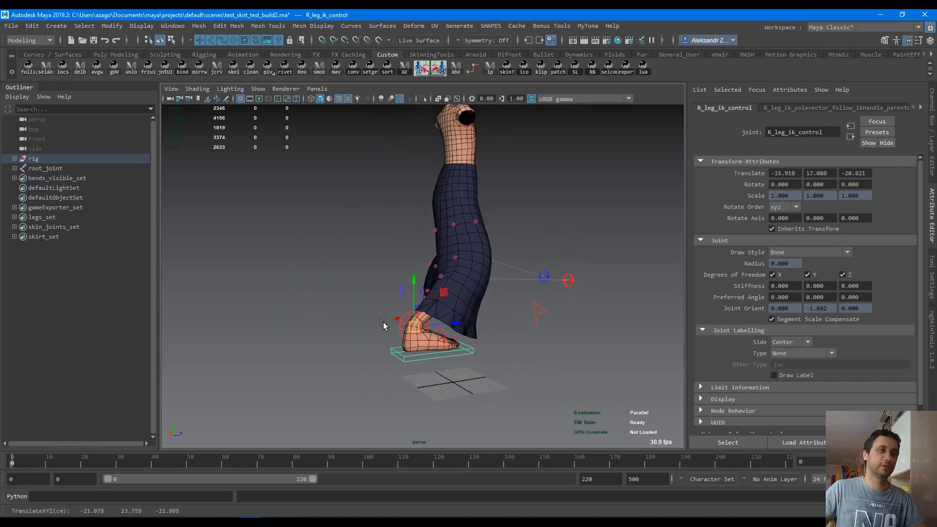
{"action": "left_click_drag", "start_coordinate": [418, 326], "coordinate": [514, 328]}
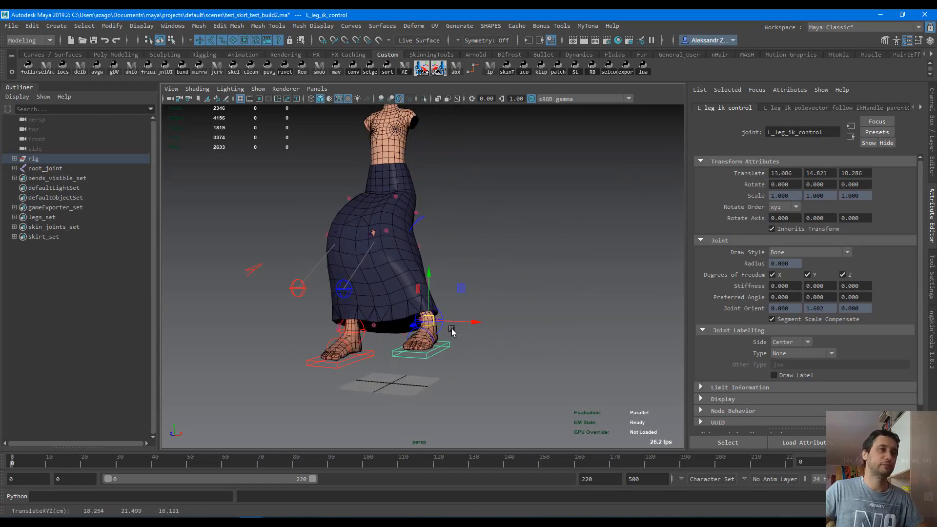
Step: Swing the left leg IK control back under the body and forward again
{"action": "left_click_drag", "start_coordinate": [451, 329], "coordinate": [413, 323]}
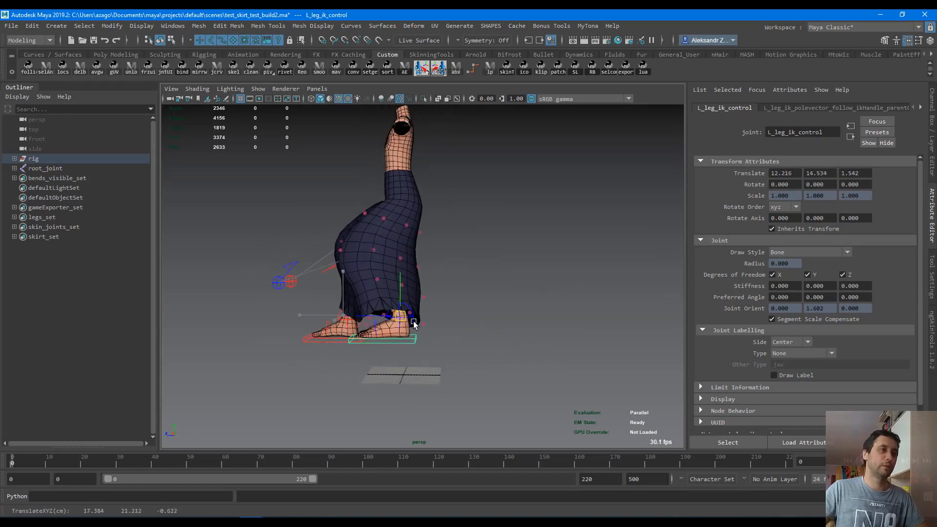
{"action": "left_click_drag", "start_coordinate": [397, 315], "coordinate": [455, 325]}
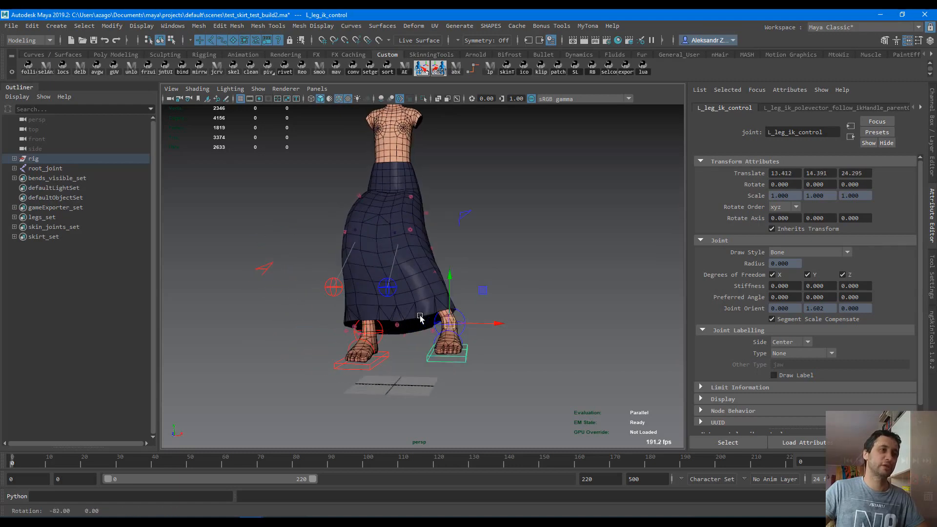
{"action": "left_click_drag", "start_coordinate": [469, 323], "coordinate": [418, 325]}
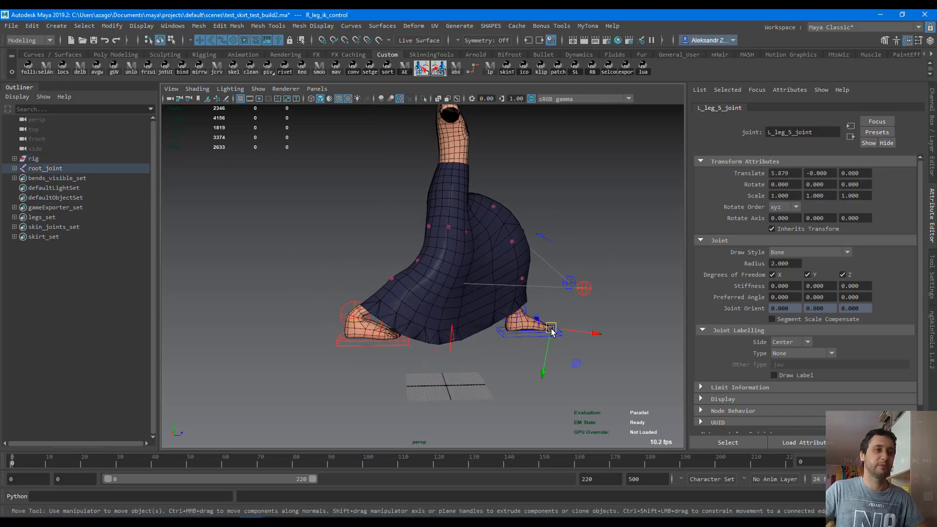
Step: Drag the right foot forward, back behind the body, then far forward
{"action": "left_click_drag", "start_coordinate": [550, 329], "coordinate": [406, 311]}
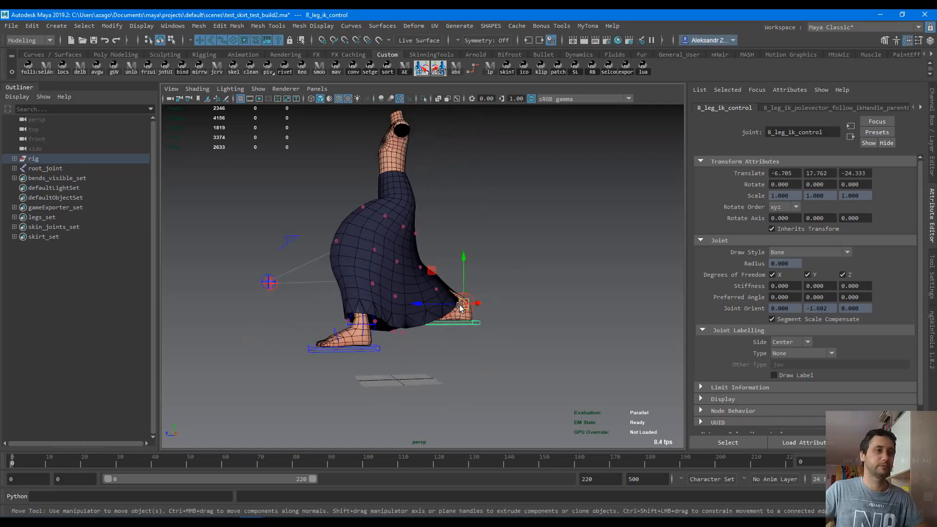
{"action": "left_click_drag", "start_coordinate": [457, 305], "coordinate": [463, 308]}
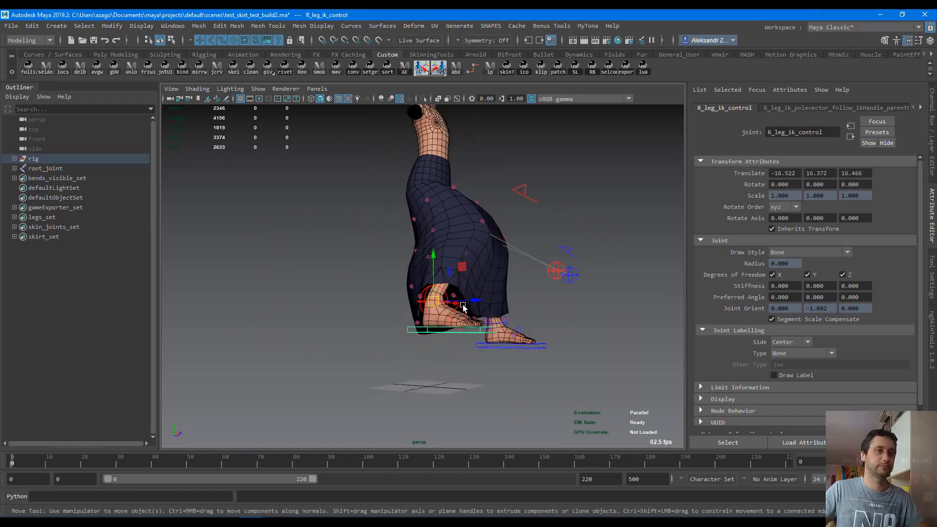
{"action": "left_click_drag", "start_coordinate": [455, 301], "coordinate": [335, 293]}
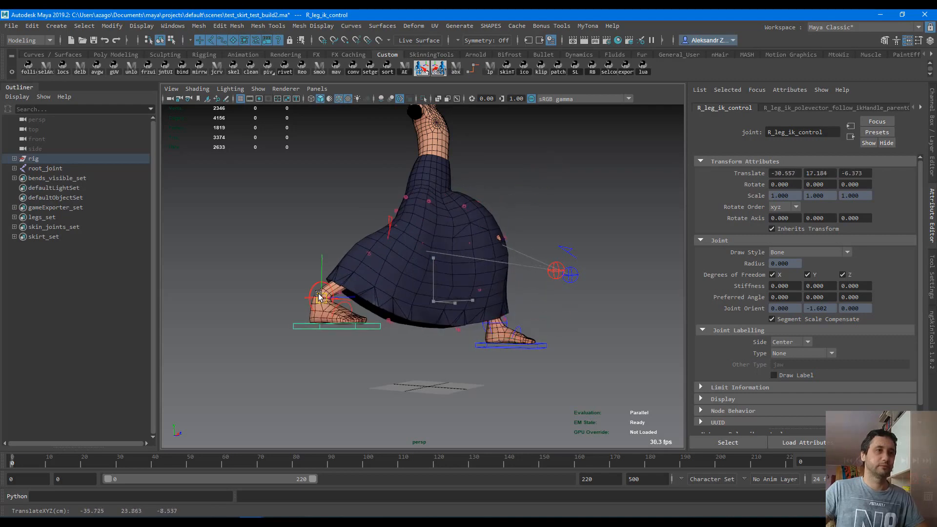